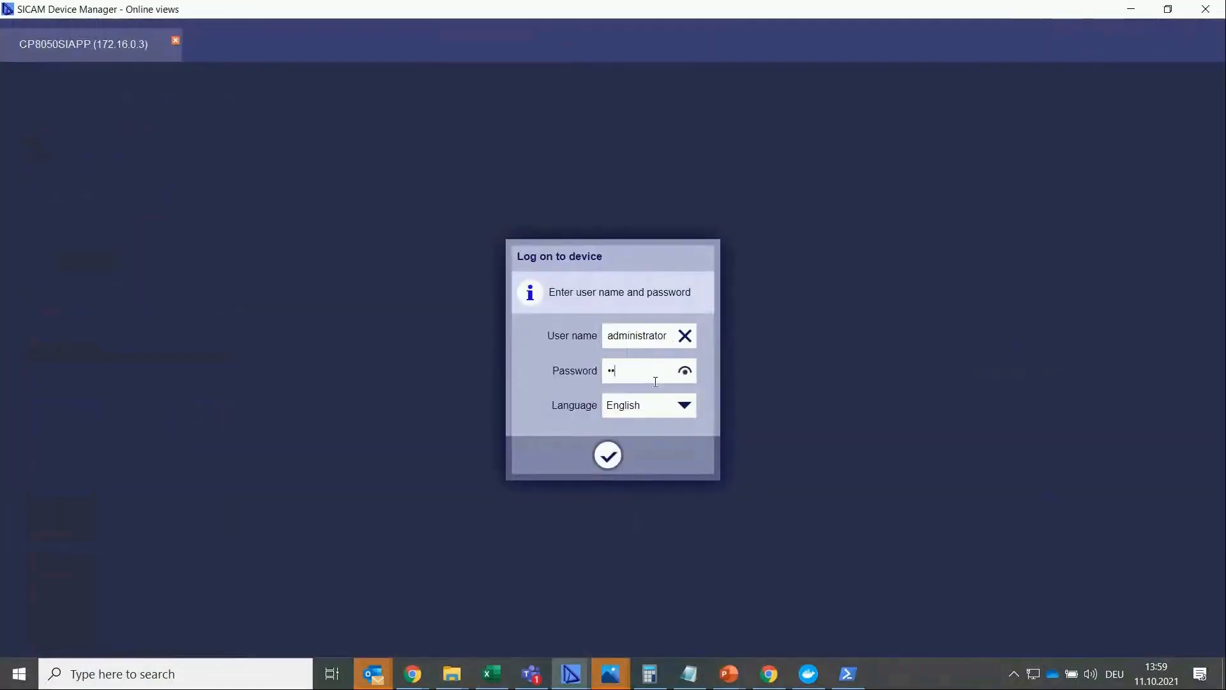
Log on as administrator and target the firmware update at SIAPP Slot 0.
click(608, 455)
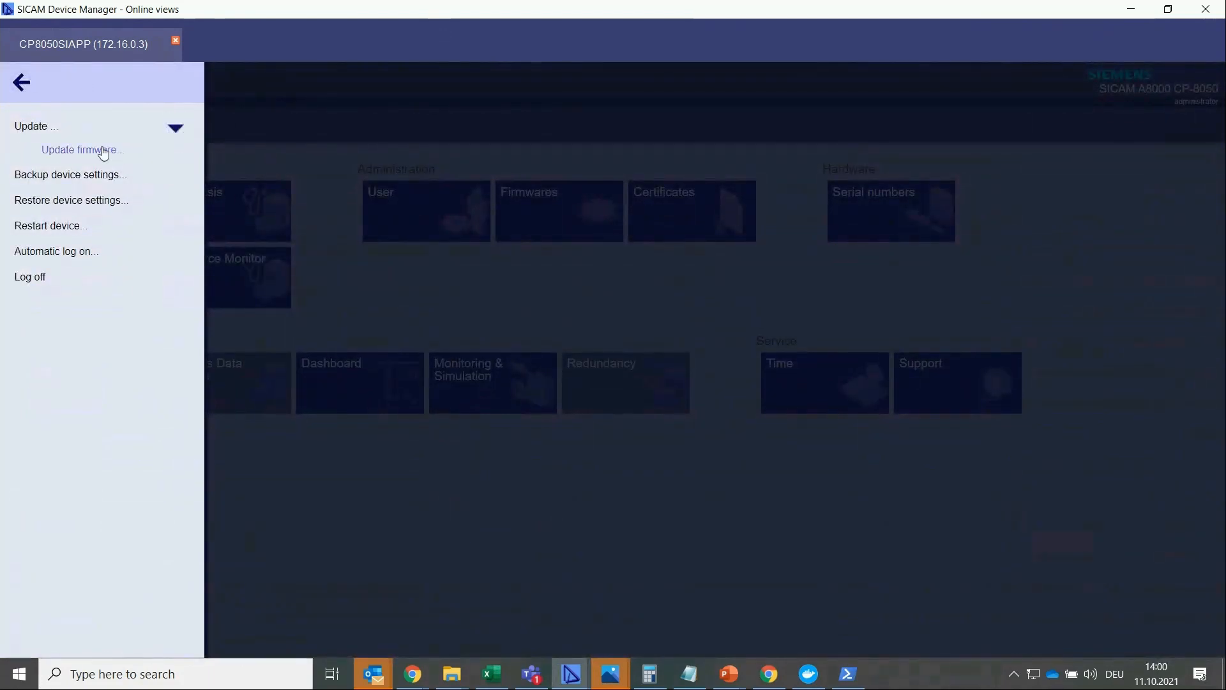
click(81, 150)
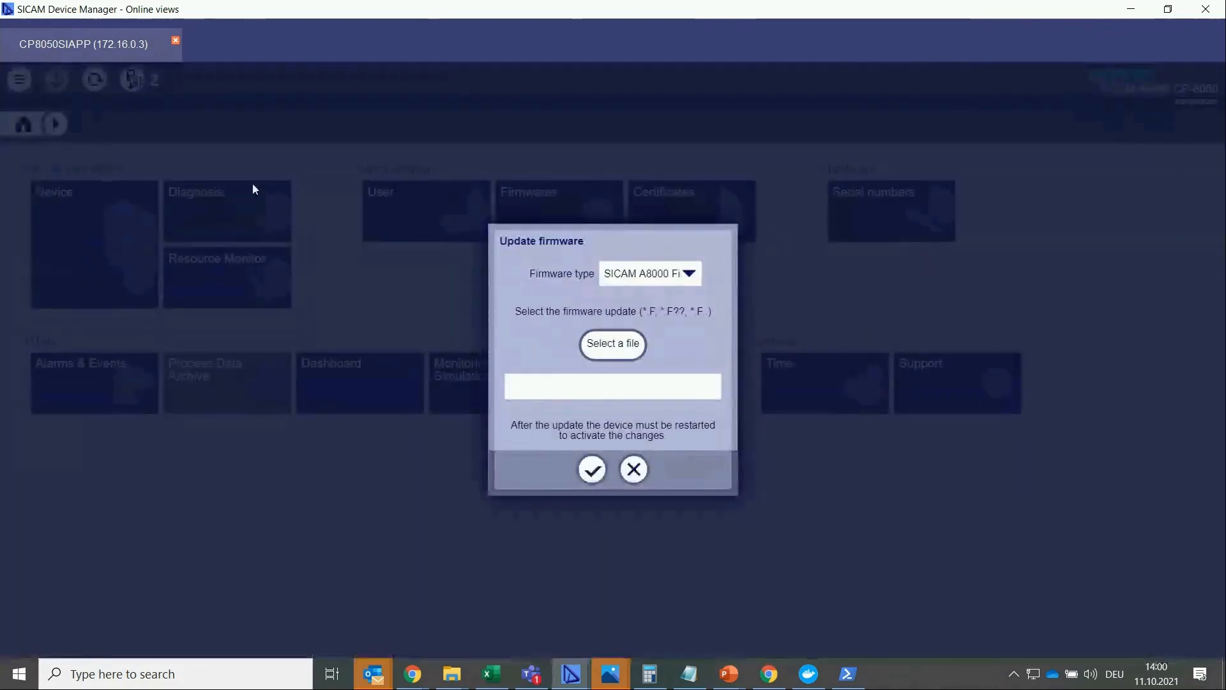
click(649, 273)
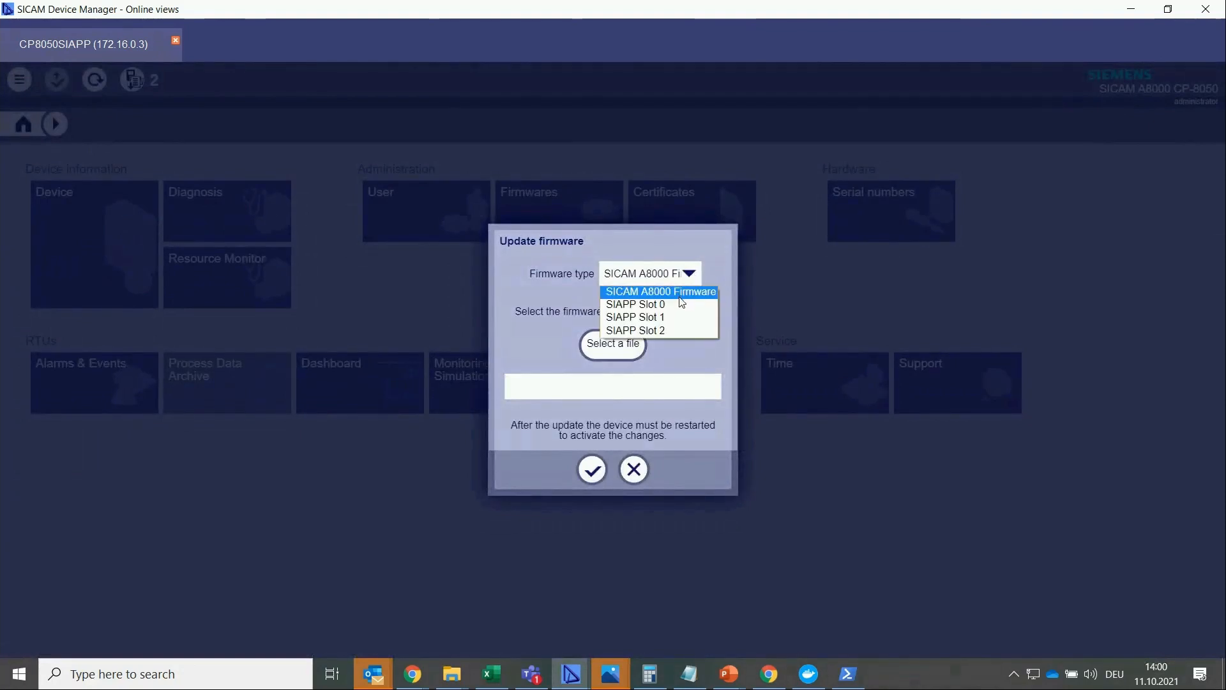
click(635, 304)
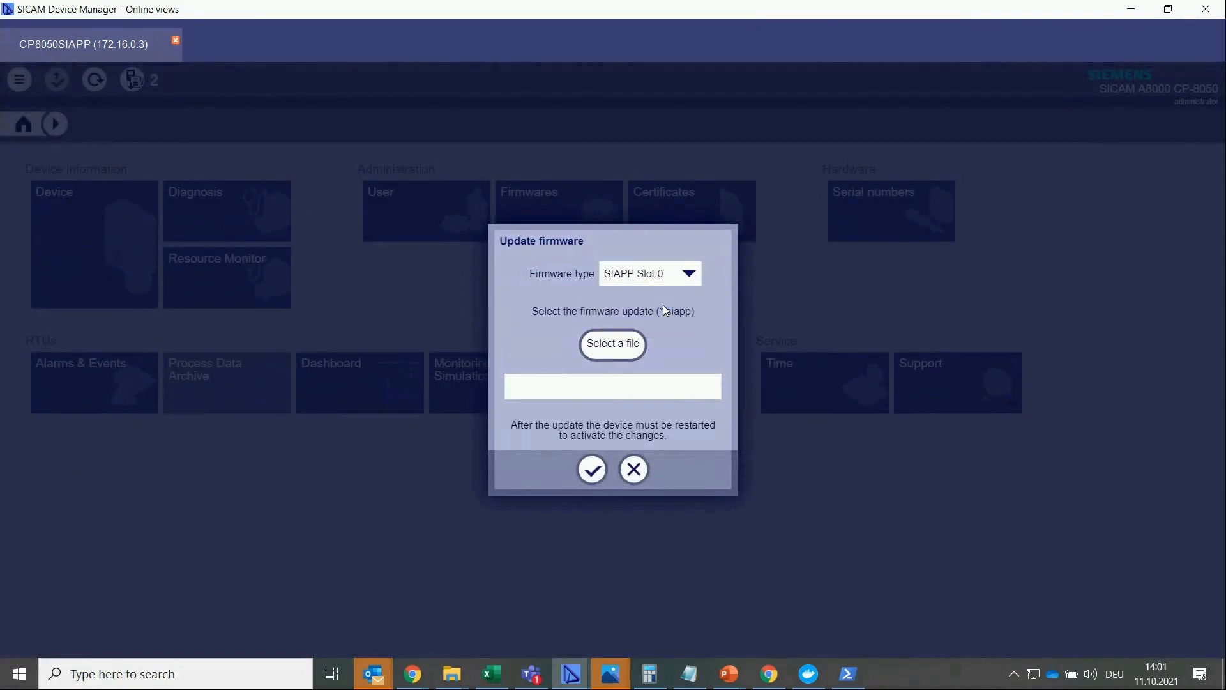
Select the .siapp file and start uploading it to the CP-8050.
click(612, 344)
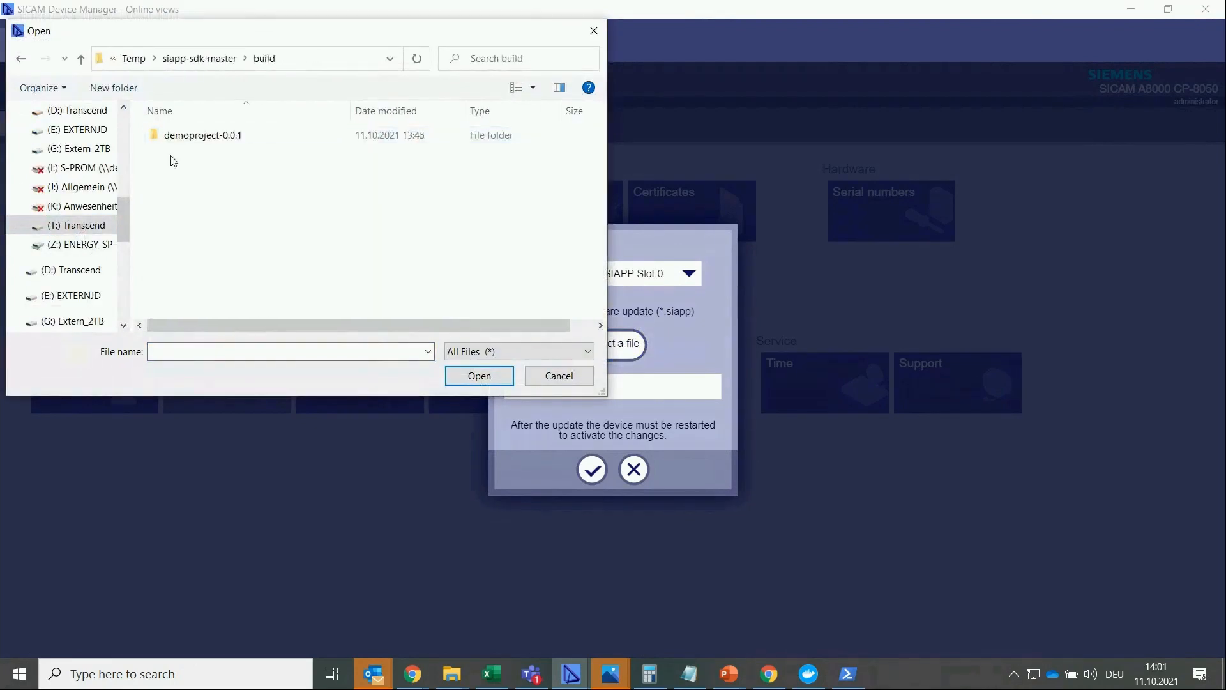
click(479, 375)
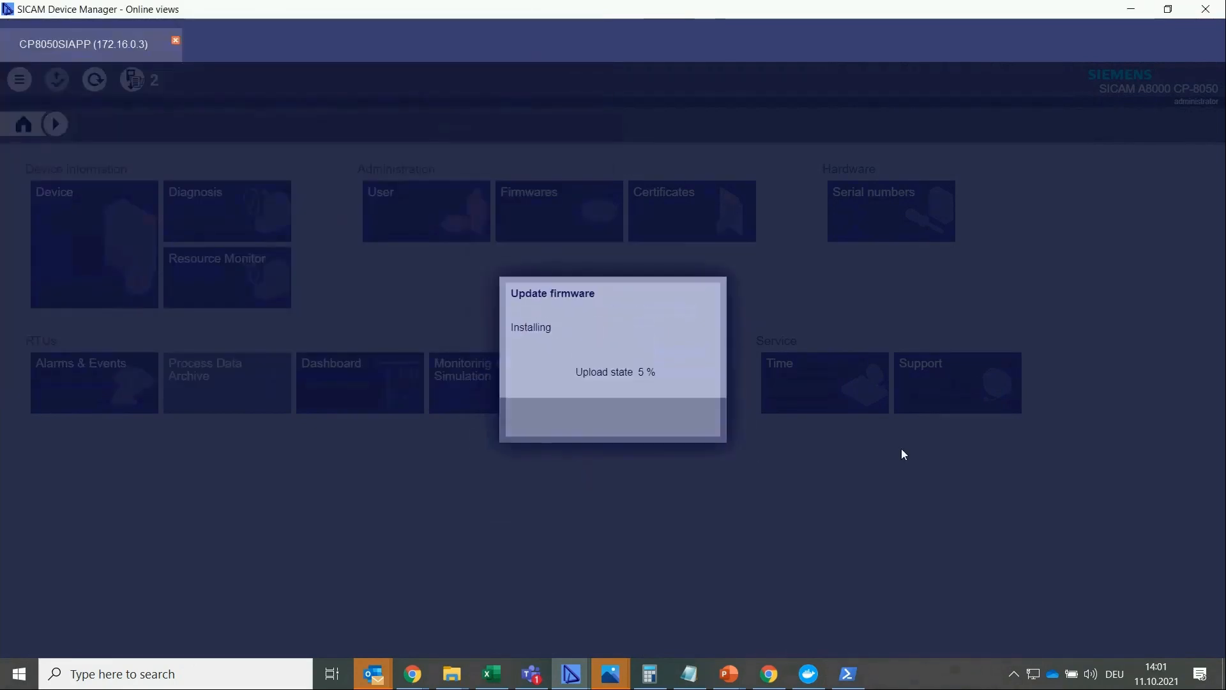